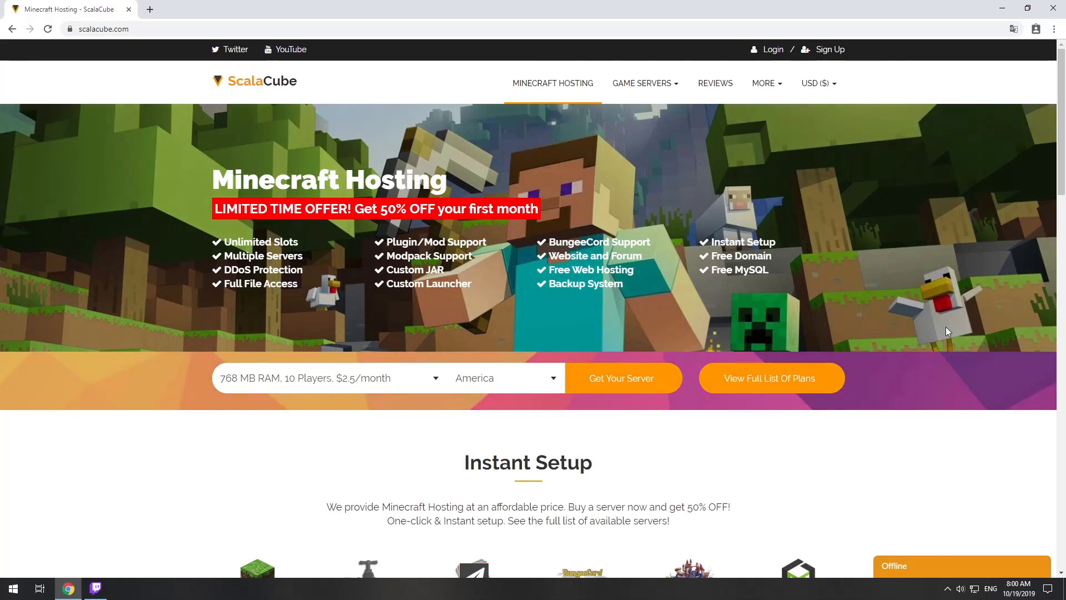
Start a Minecraft PC server order in America and search for the FoolCraft 3 modpack
left_click(619, 378)
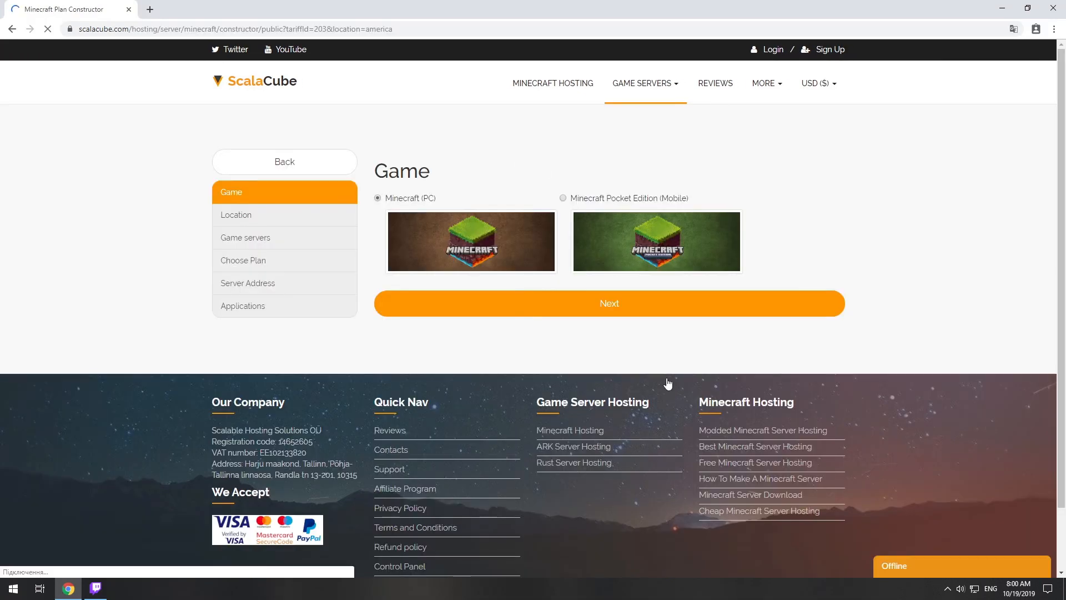
left_click(607, 303)
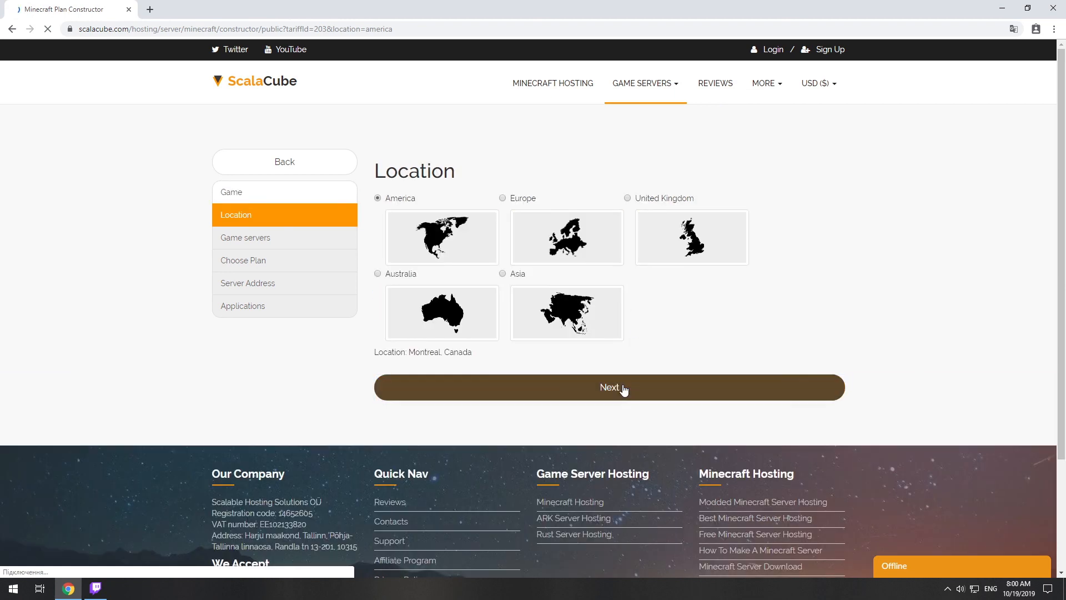
left_click(608, 387)
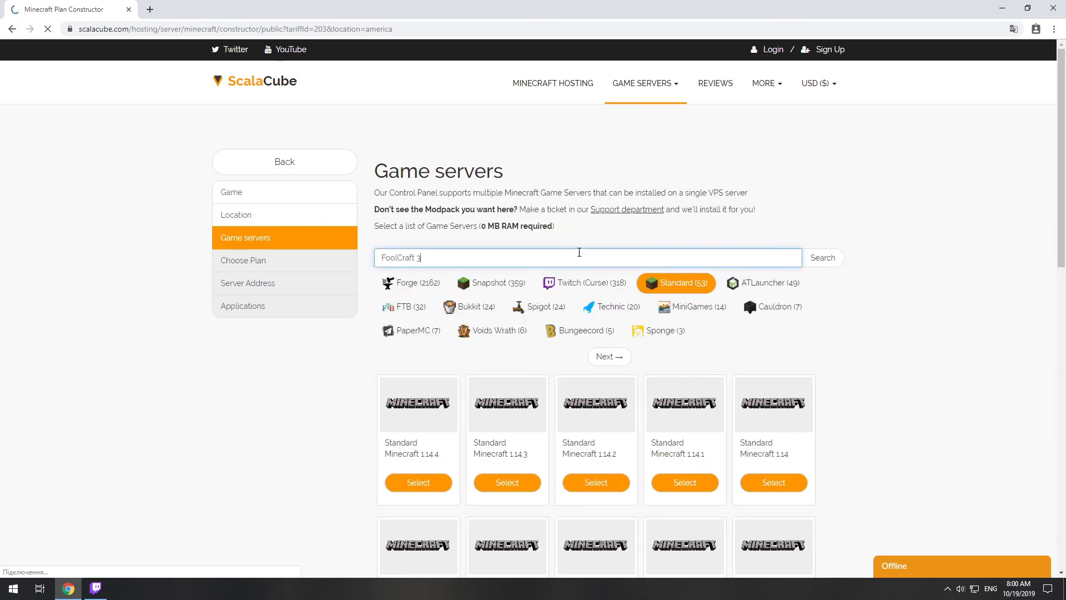
left_click(822, 257)
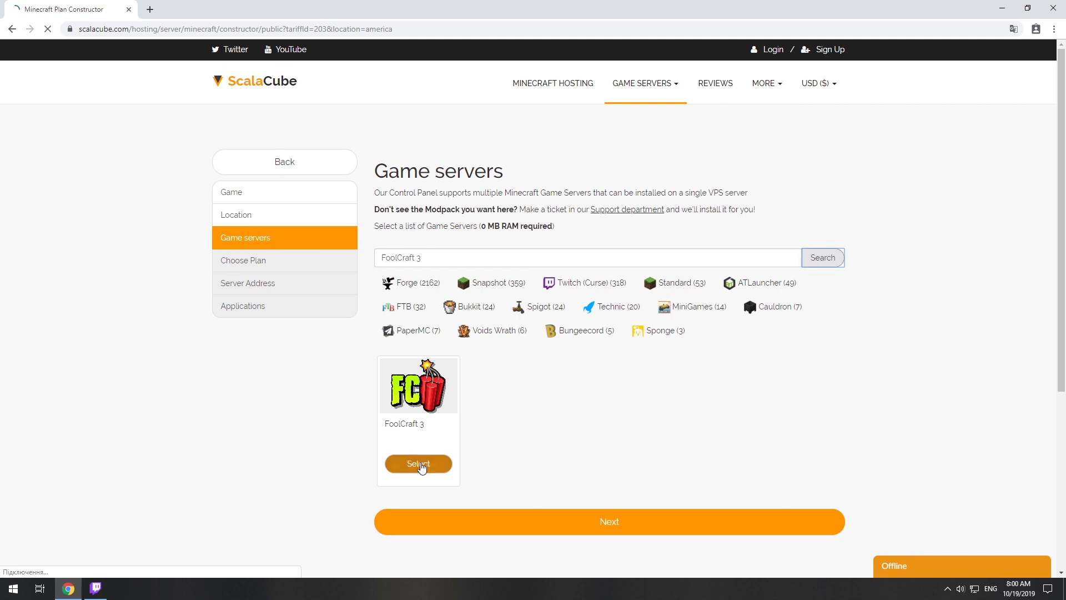
Select FoolCraft 3 with the free IP-with-port address and no applications
left_click(418, 463)
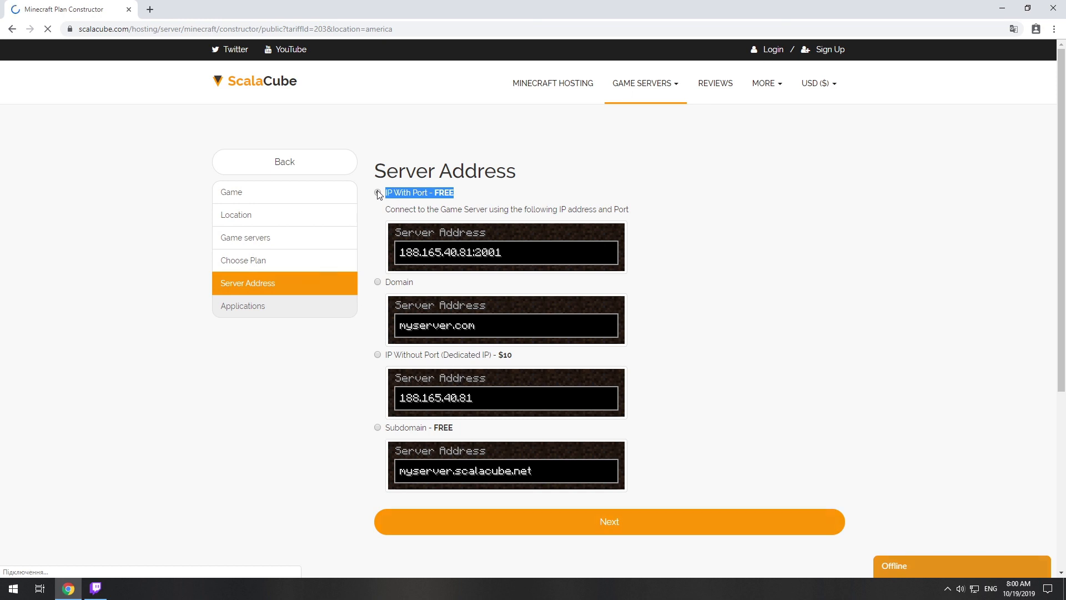
left_click(609, 521)
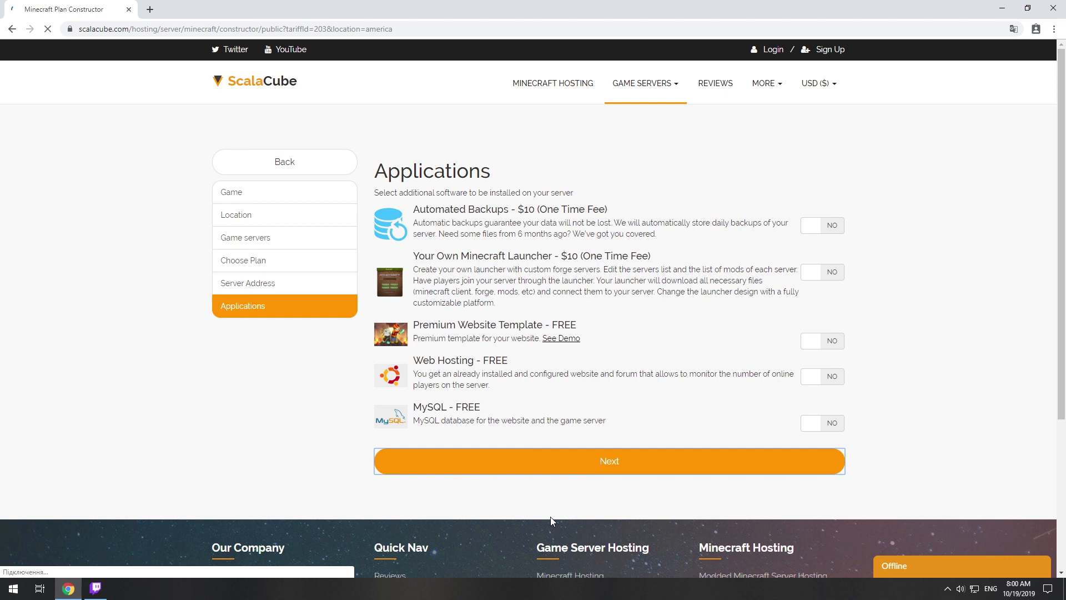
left_click(608, 461)
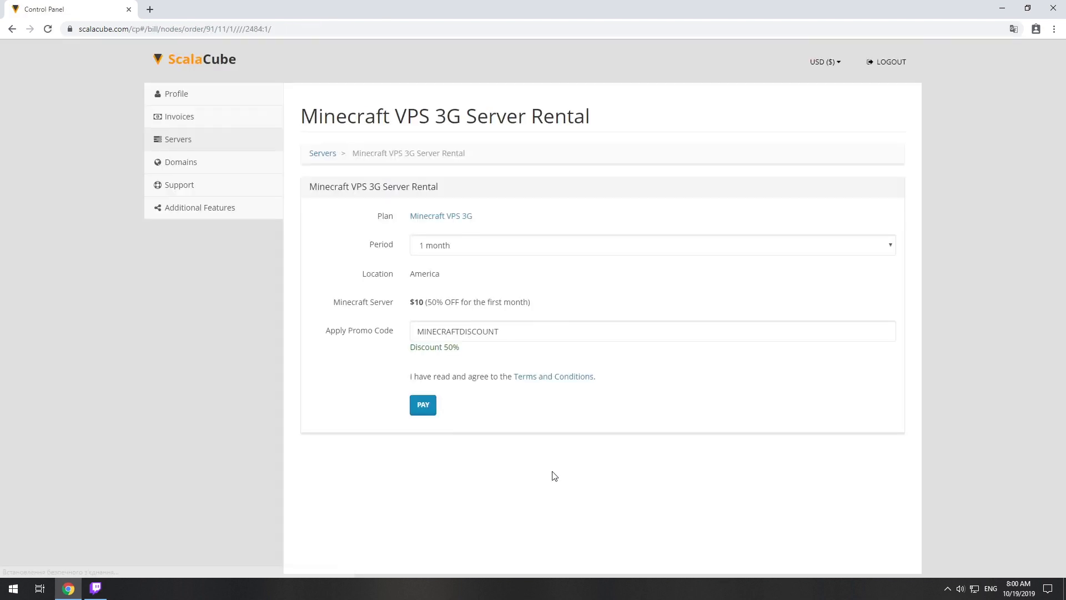
Pay the $10 Minecraft VPS 3G rental on the order and payment pages
left_click(422, 405)
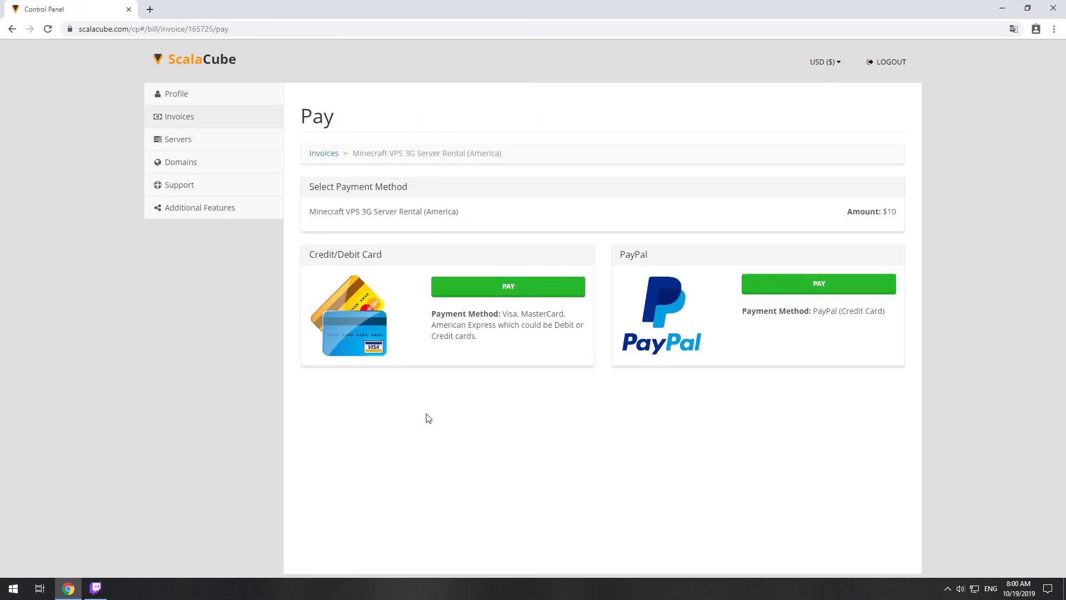
left_click(178, 139)
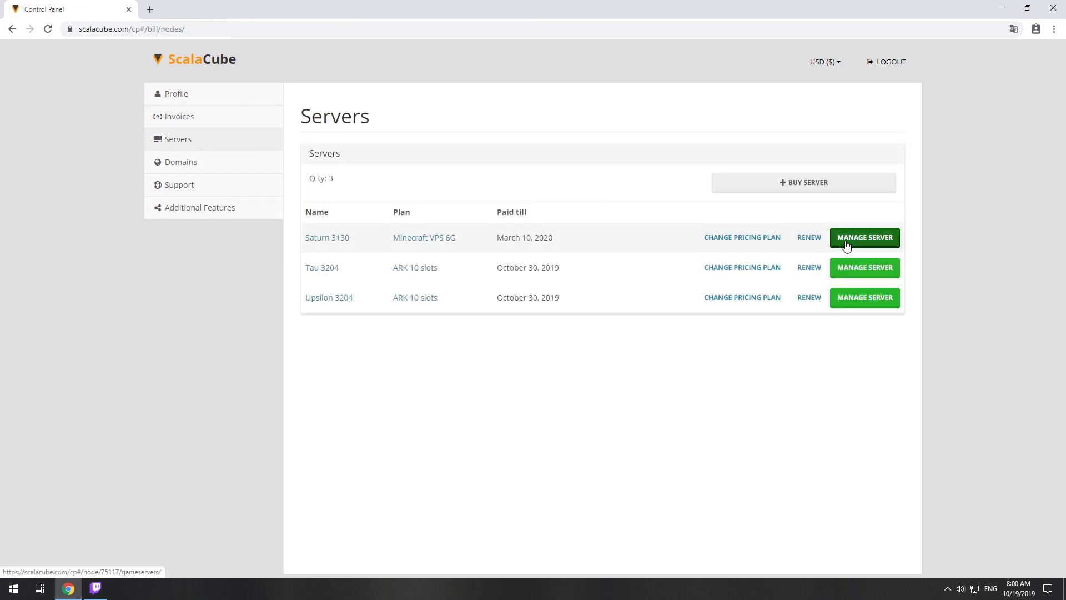
Open the Saturn 3130 server's FoolCraft 3 game server details
left_click(864, 237)
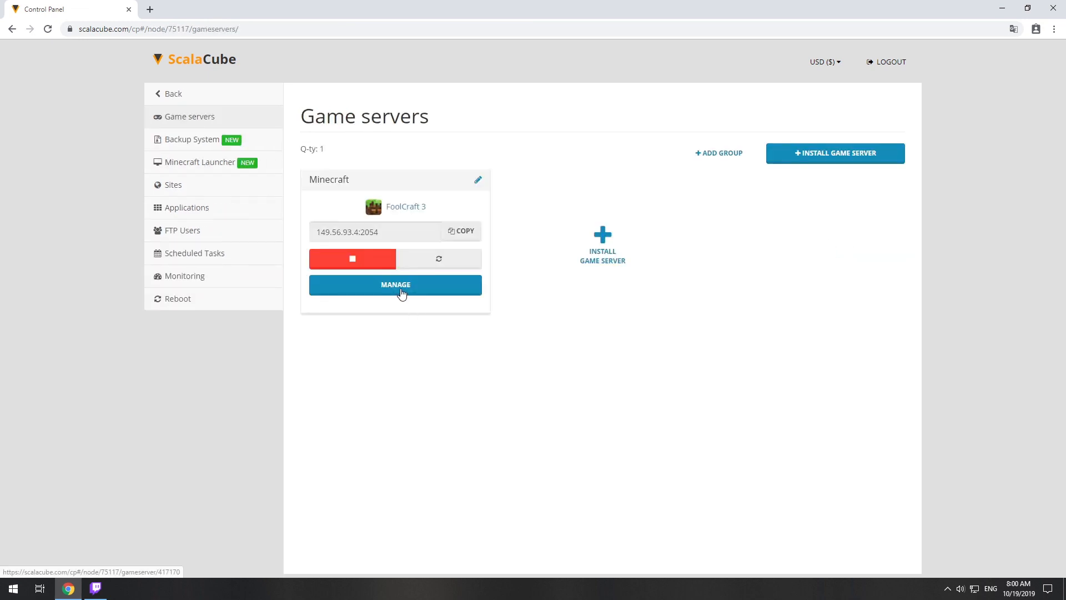
left_click(395, 284)
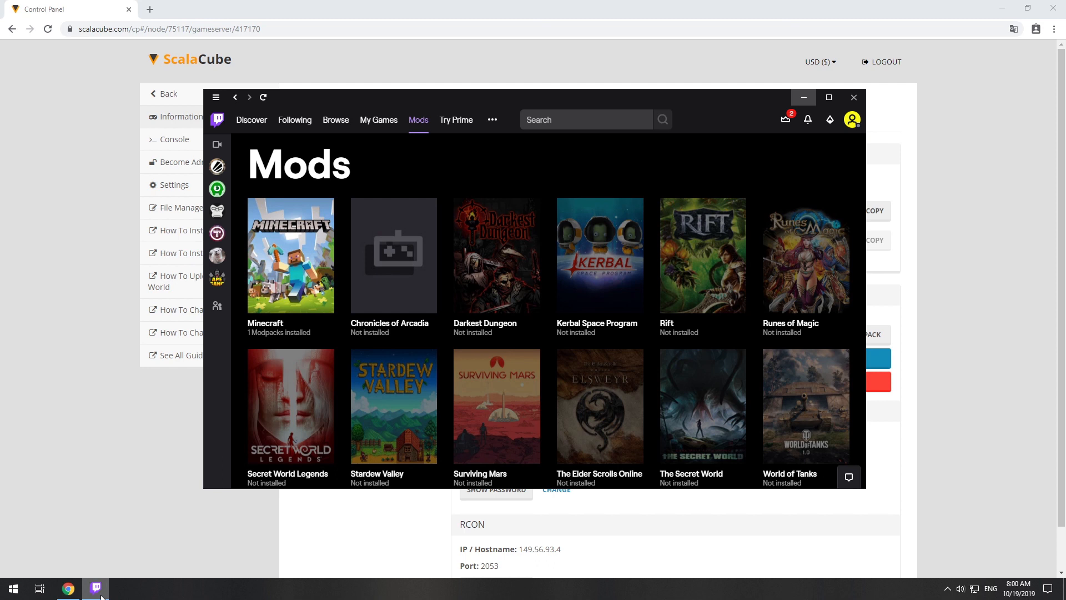
Launch FoolCraft 3 via Twitch and Minecraft Launcher and join the server
left_click(289, 255)
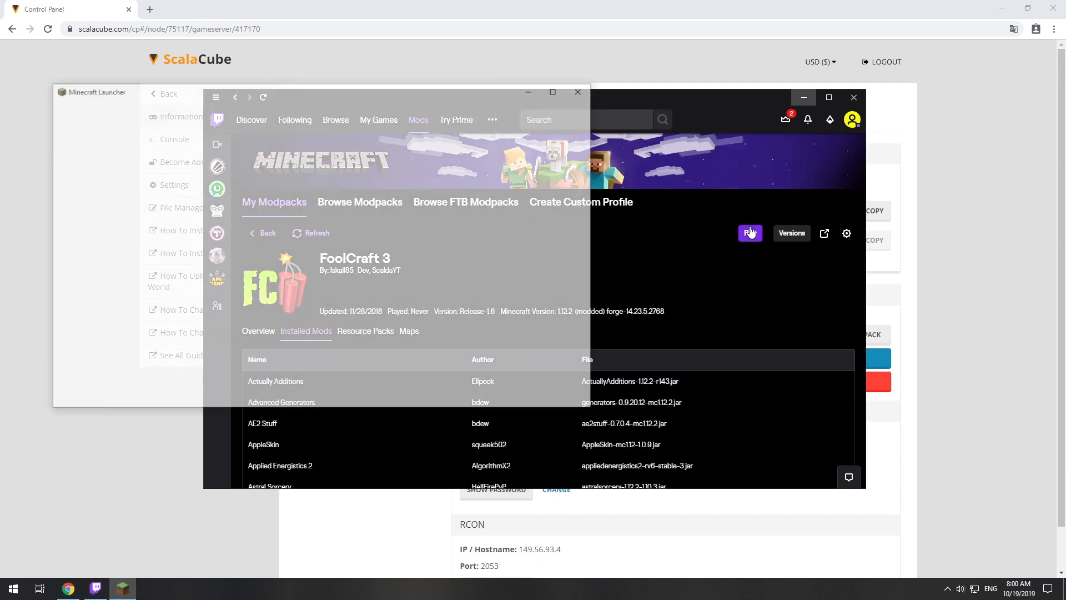
left_click(750, 232)
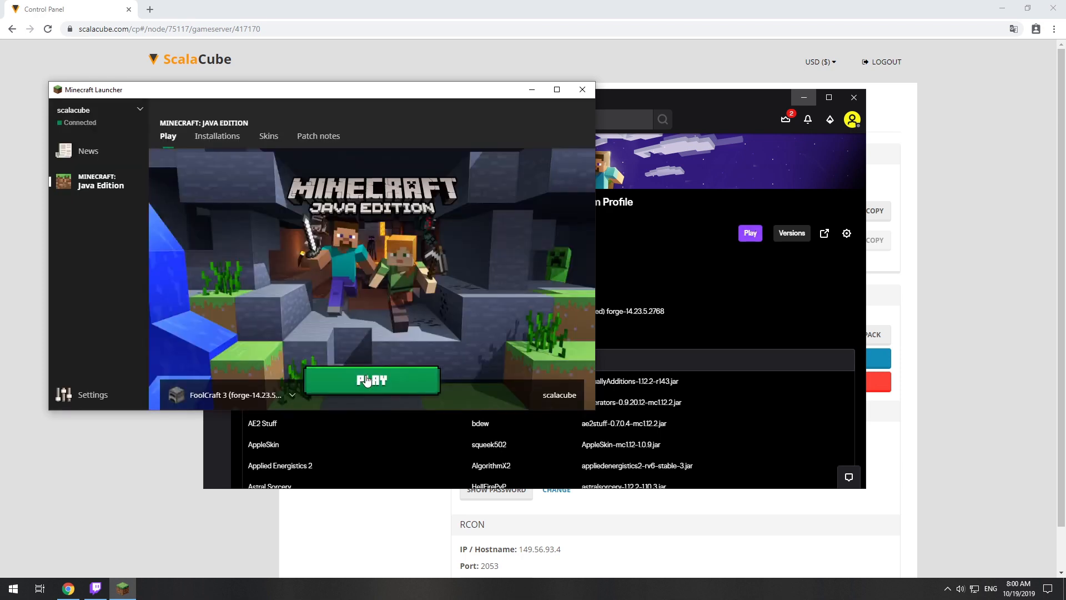
left_click(371, 379)
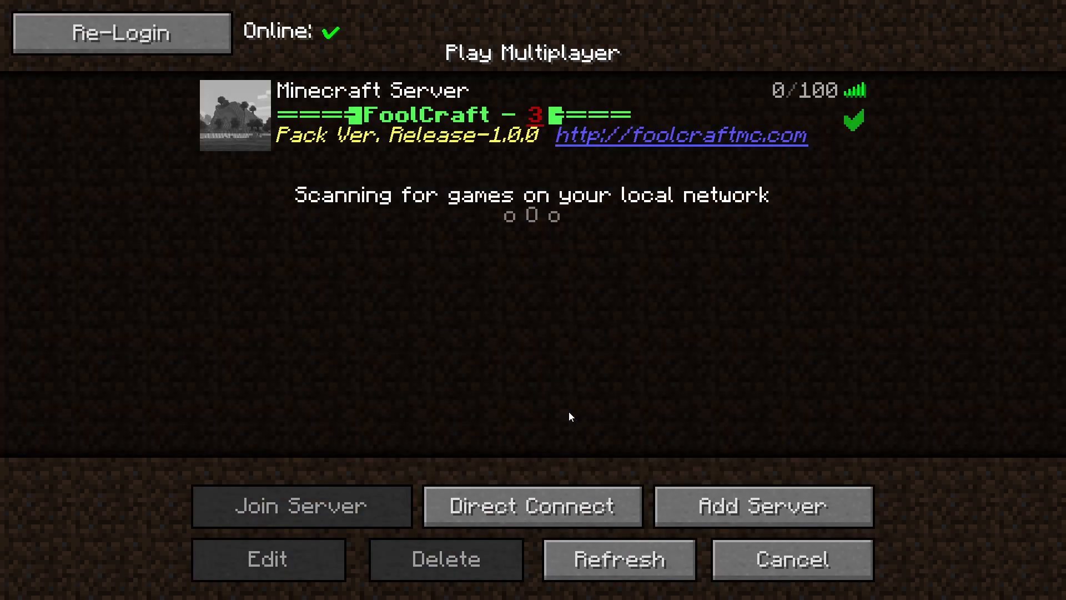
left_click(300, 505)
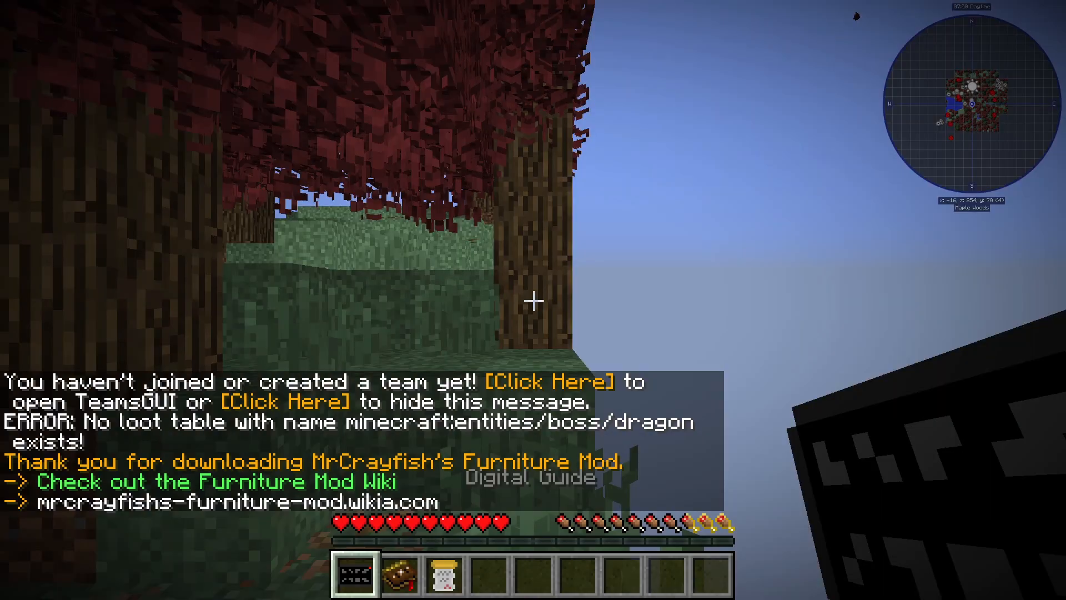